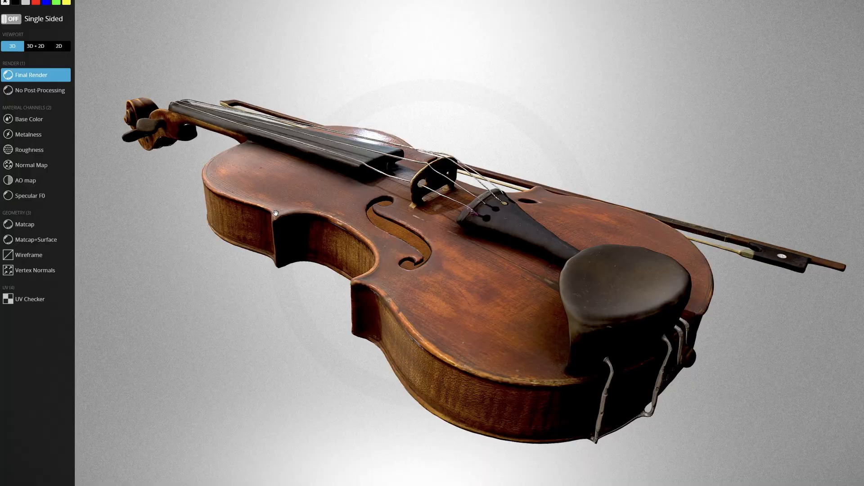
View the violin's AO map channel, then render it with No Post-Processing
left_click(26, 180)
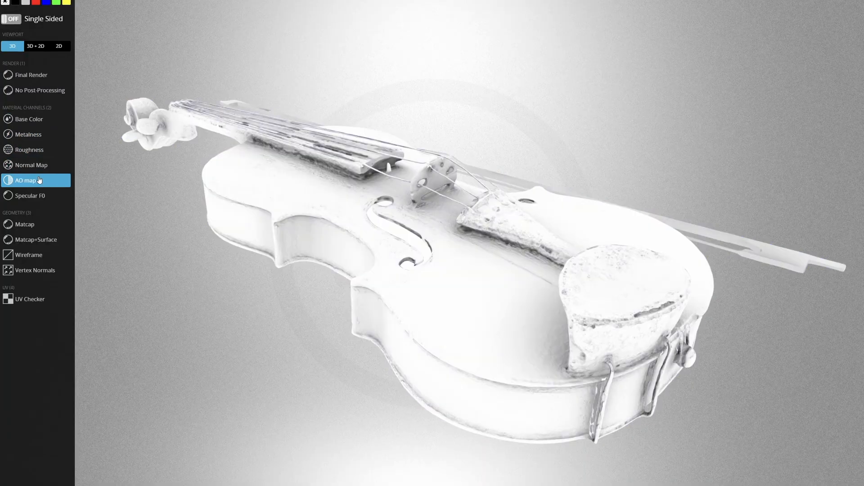
left_click(40, 91)
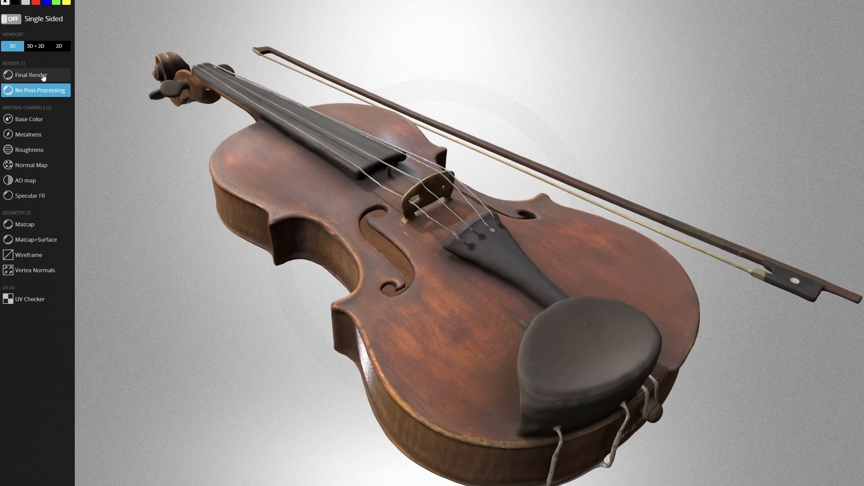